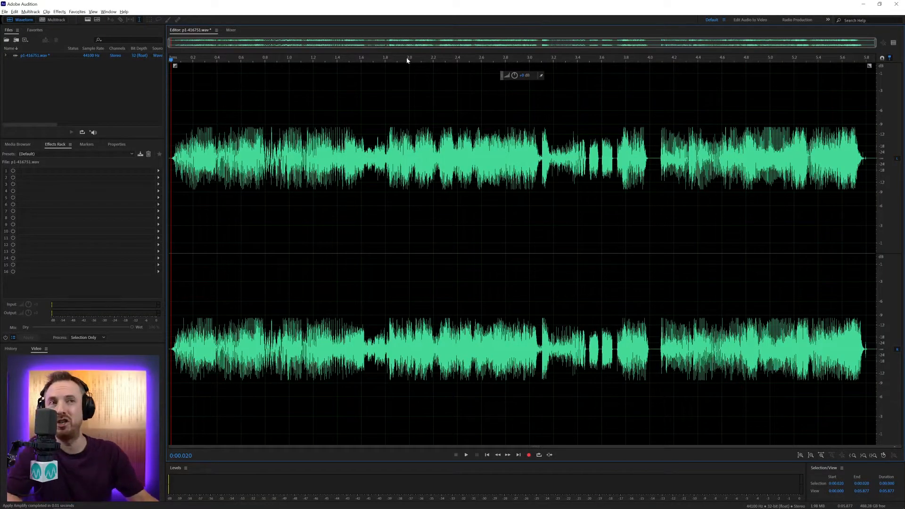
# Step: Play the jingle to hear its original level, then stop playback
pyautogui.click(465, 455)
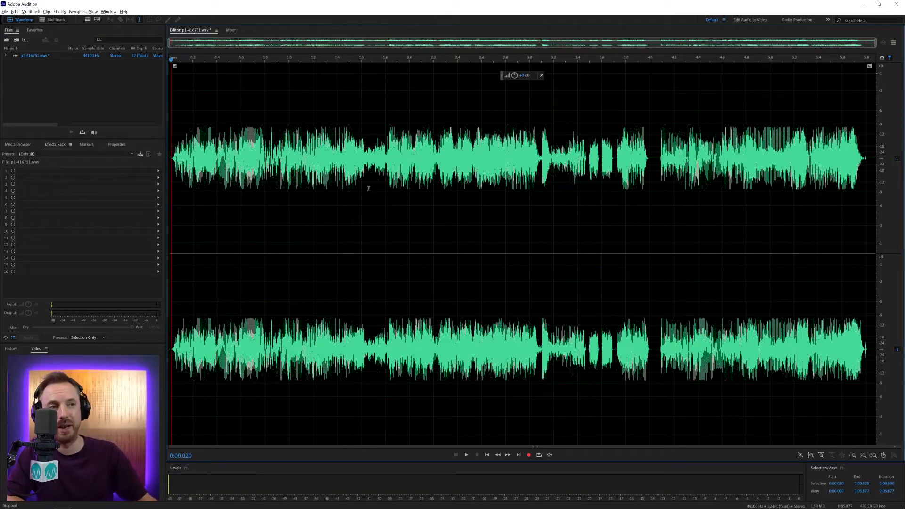
pyautogui.click(466, 454)
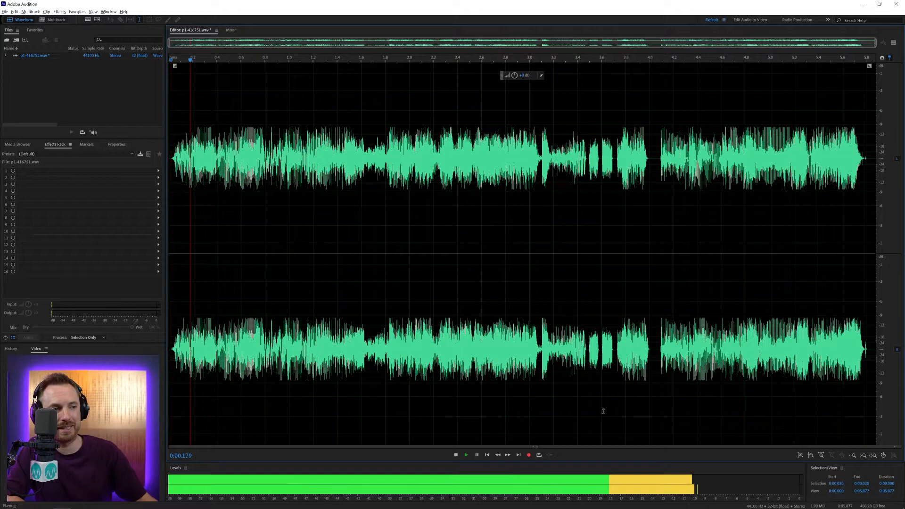
pyautogui.click(456, 455)
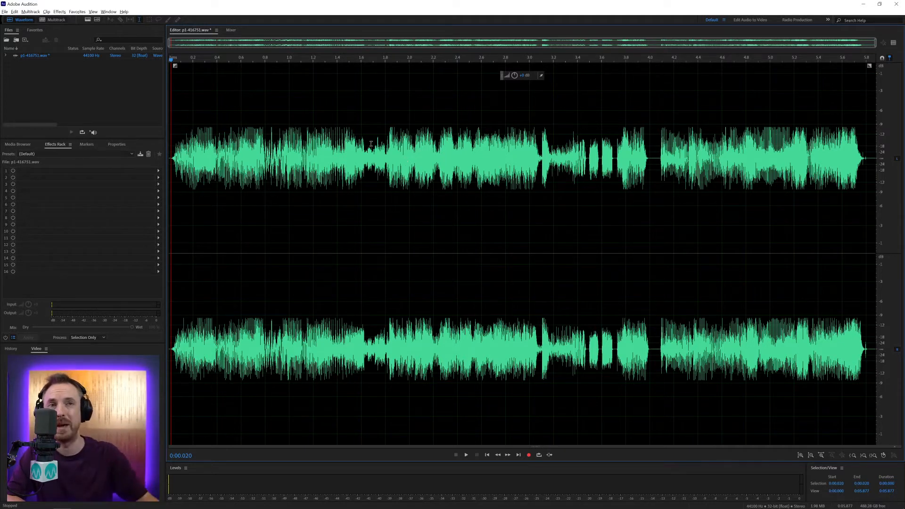
# Step: Normalize the jingle to 90 percent and listen to the louder result
pyautogui.click(58, 11)
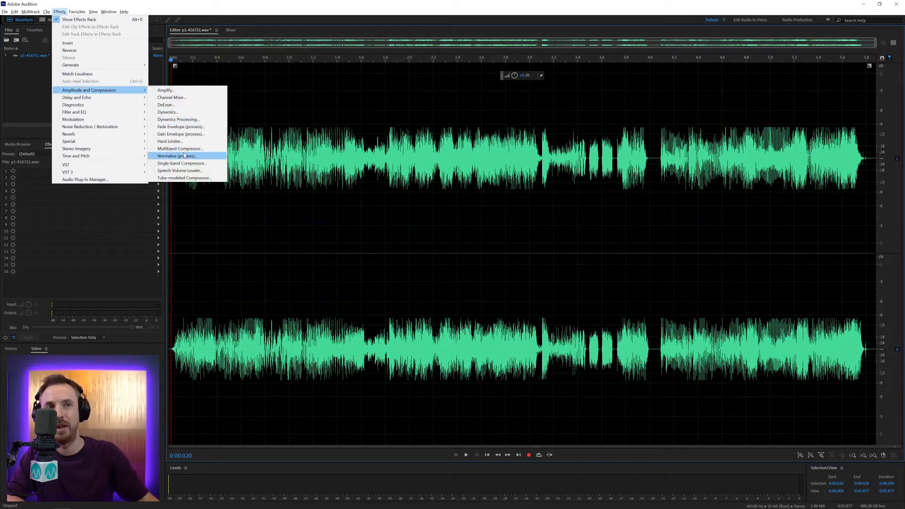
pyautogui.click(176, 155)
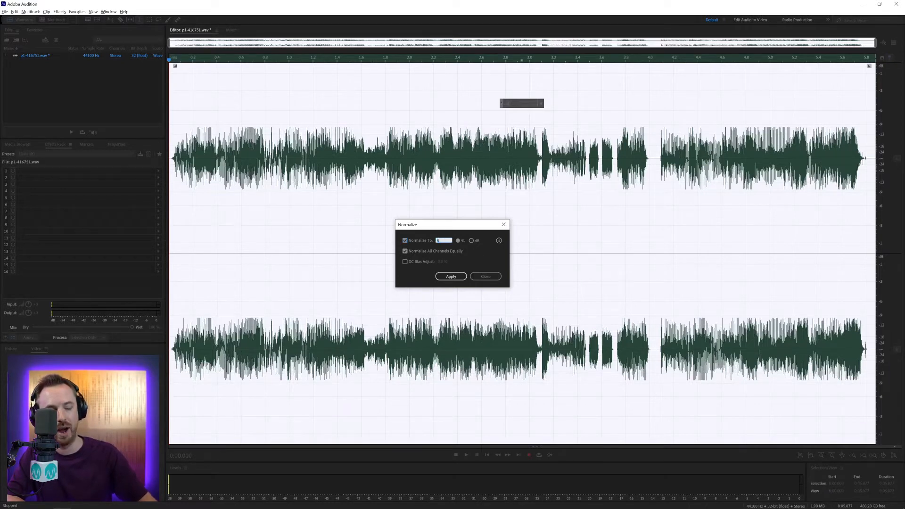
pyautogui.write('90')
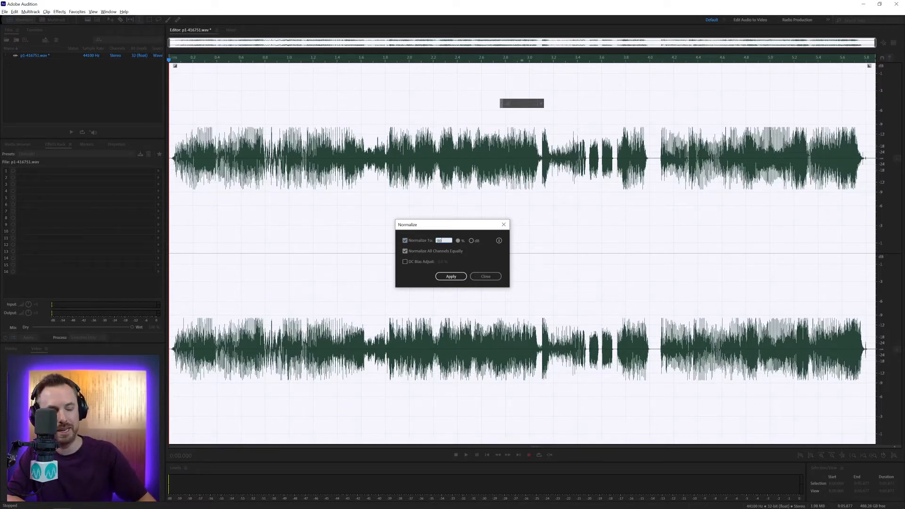
pyautogui.click(451, 277)
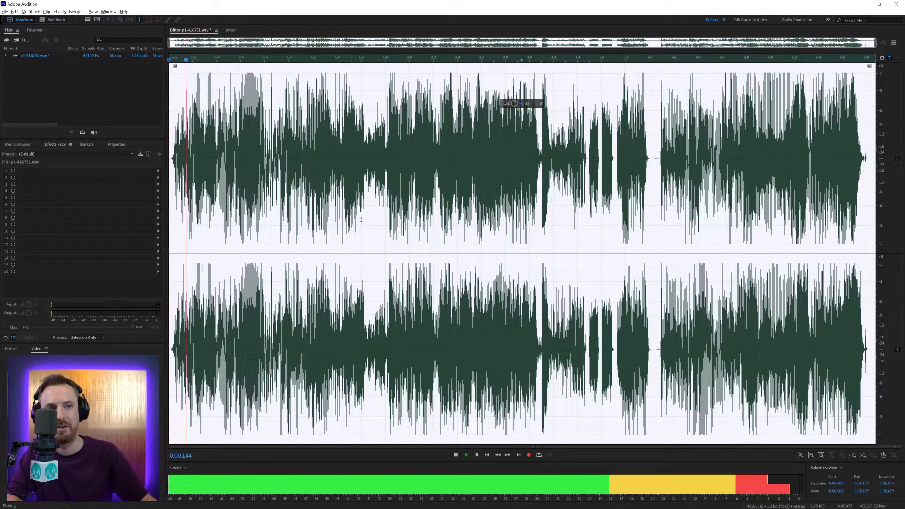
pyautogui.click(455, 454)
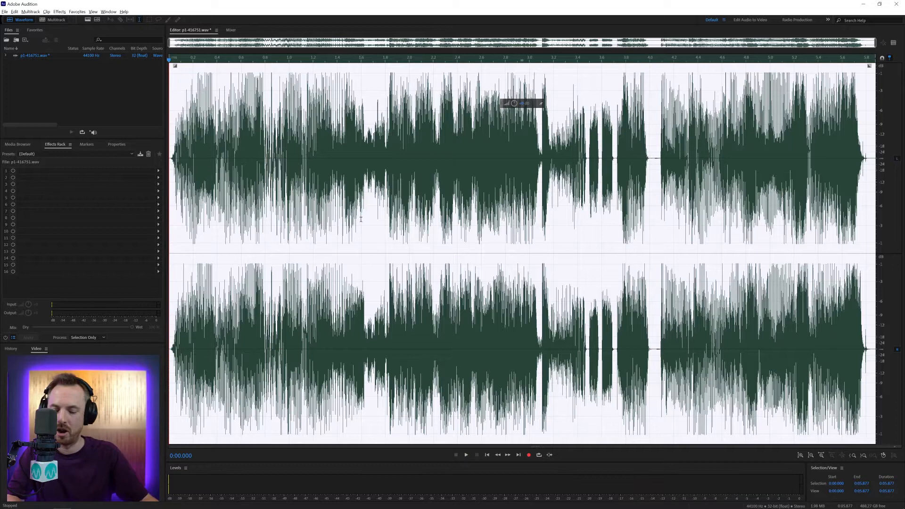
# Step: Reopen Normalize, switch its target unit to dB, and close without applying
pyautogui.click(58, 12)
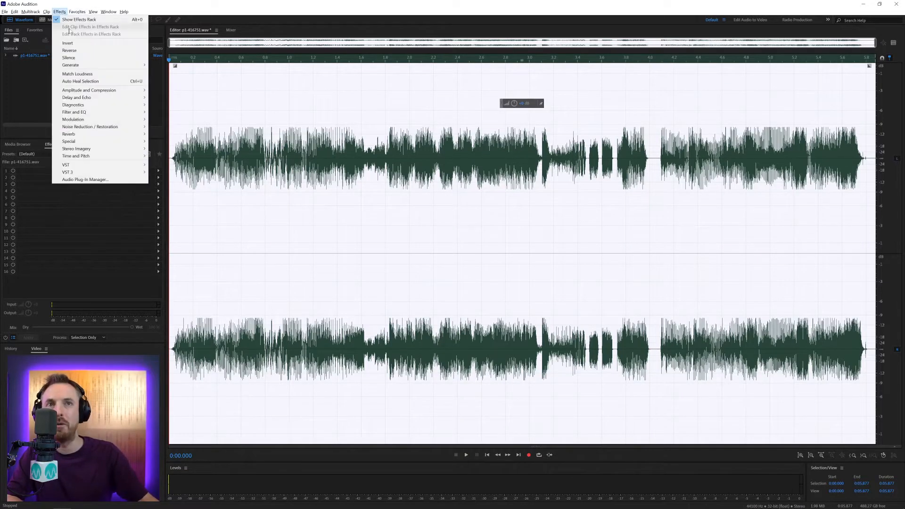
pyautogui.moveTo(88, 90)
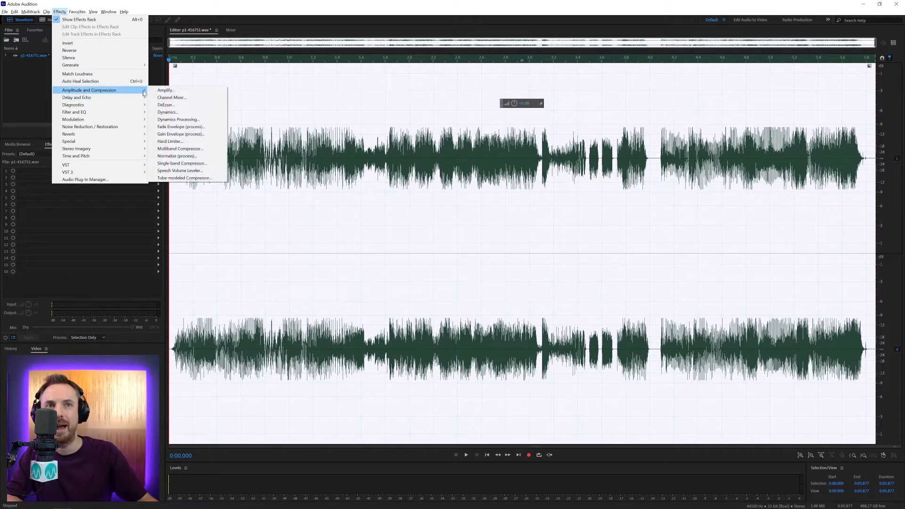
pyautogui.click(177, 155)
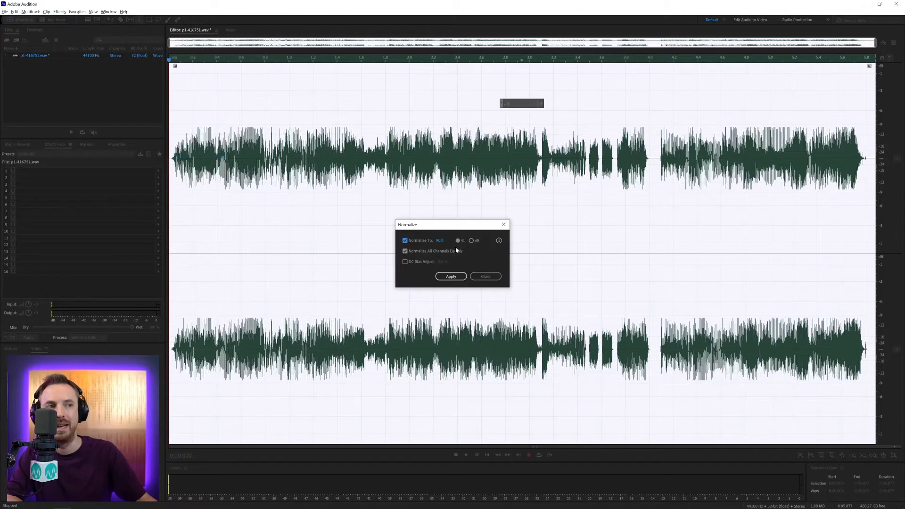
pyautogui.click(472, 241)
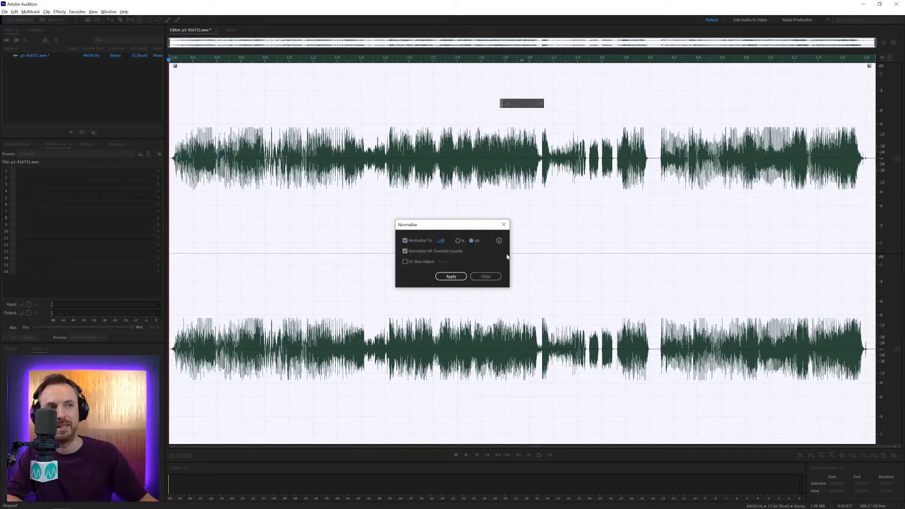
pyautogui.click(451, 276)
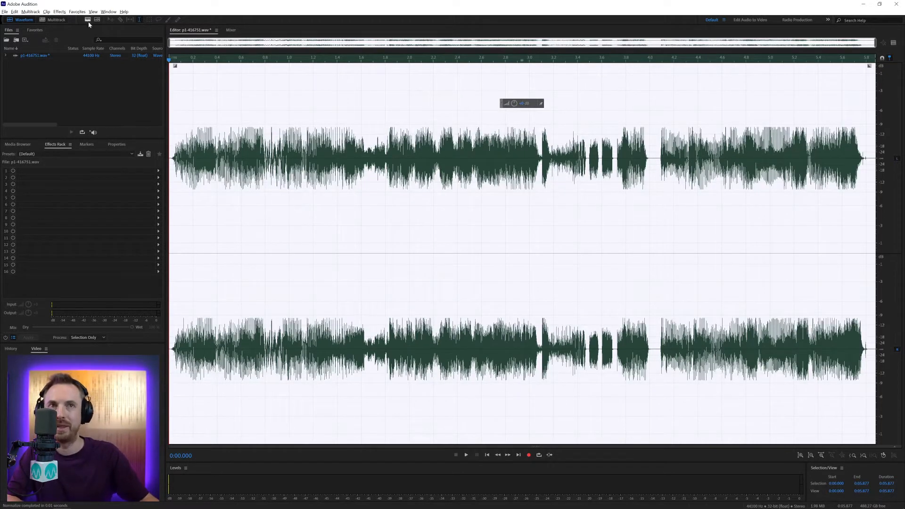
pyautogui.click(59, 12)
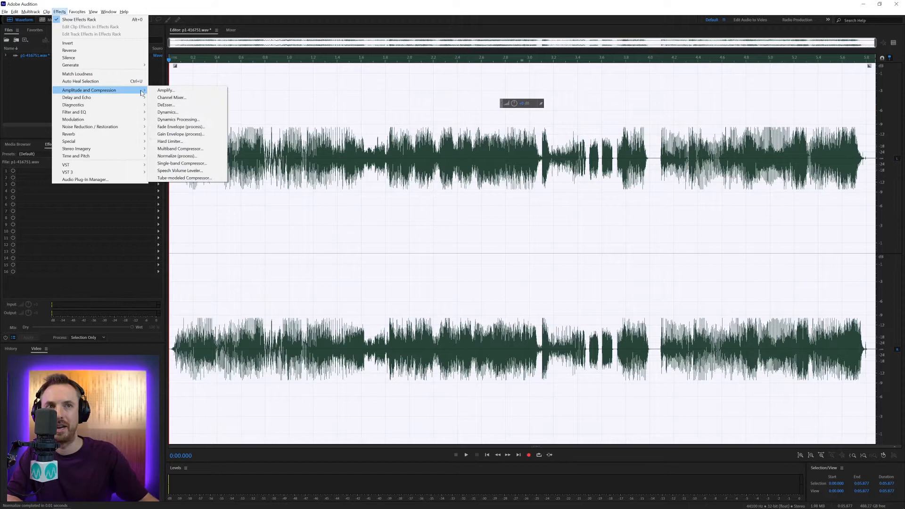
pyautogui.click(176, 156)
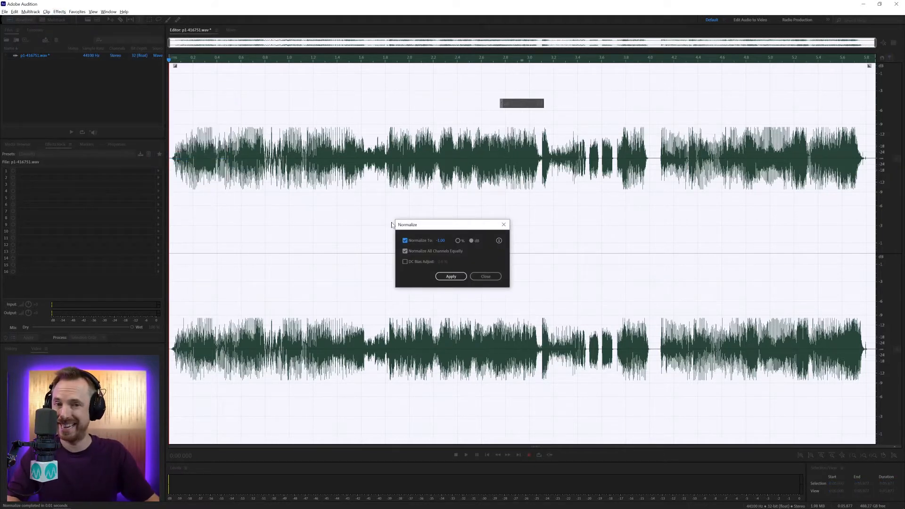
pyautogui.moveTo(457, 251)
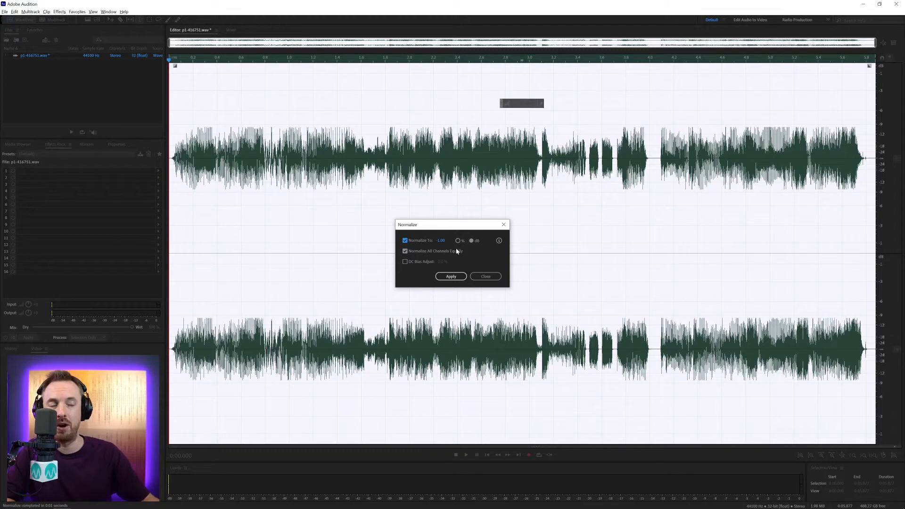
pyautogui.moveTo(377, 212)
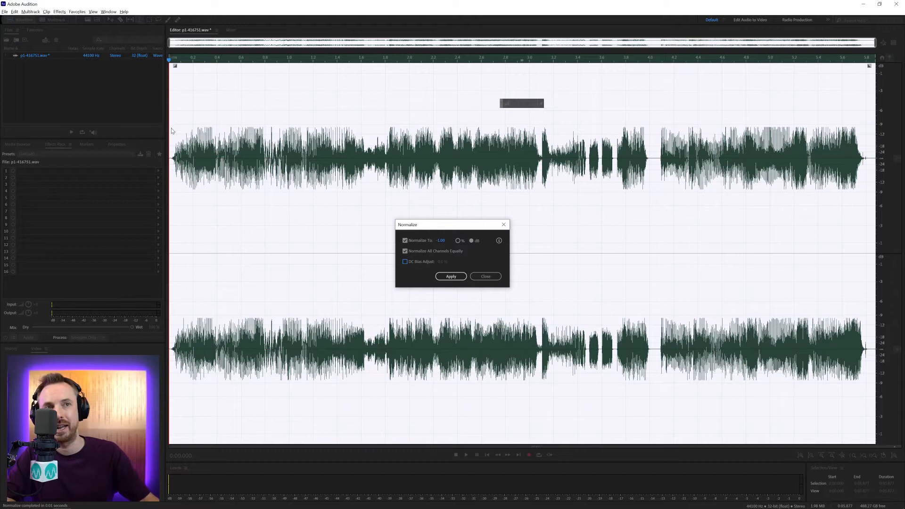
pyautogui.moveTo(409, 239)
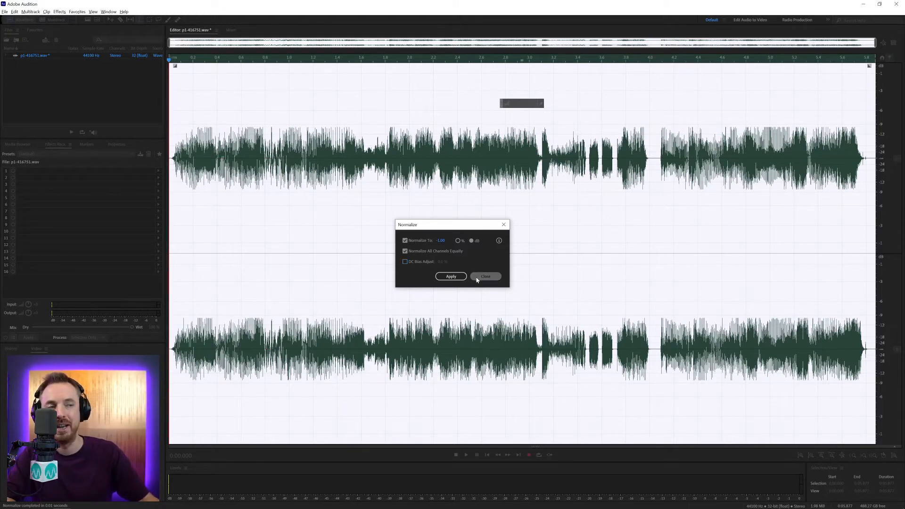
pyautogui.click(485, 276)
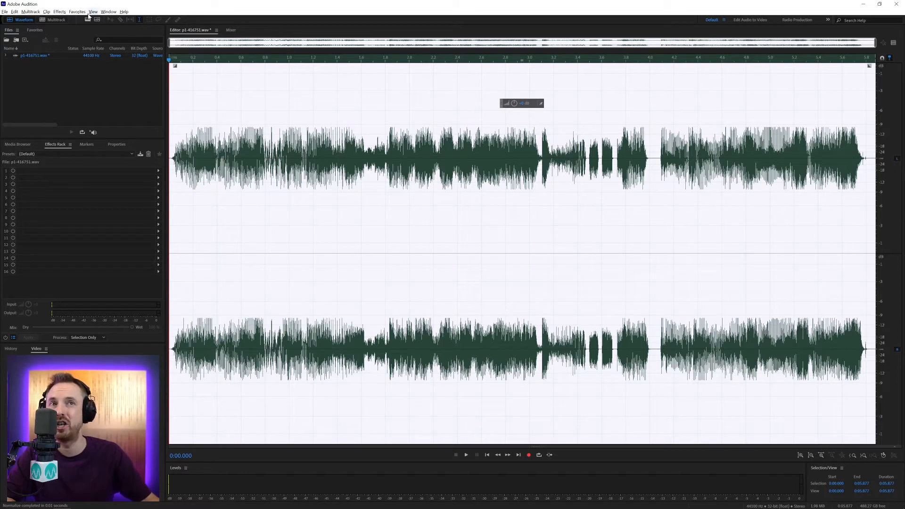
# Step: Apply the 'Normalize to -0.1 dB' favourite so the peaks nearly fill full amplitude
pyautogui.click(76, 11)
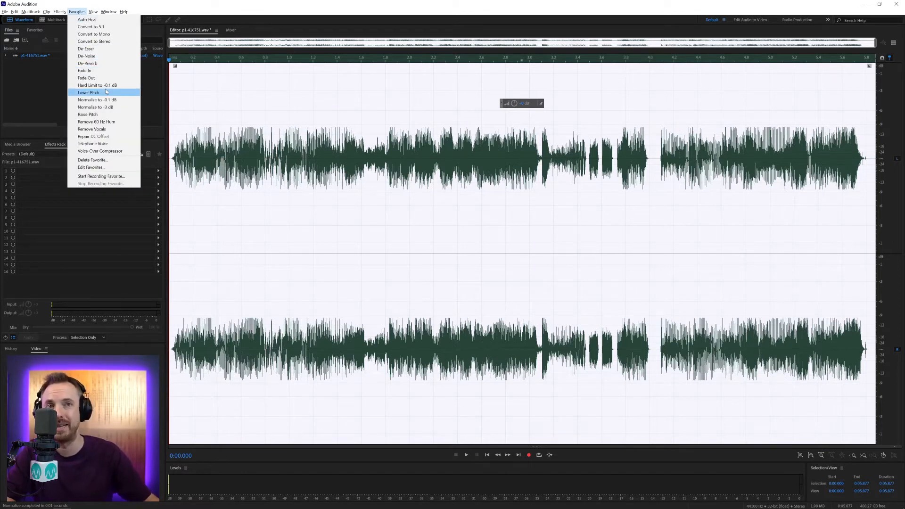
pyautogui.moveTo(107, 99)
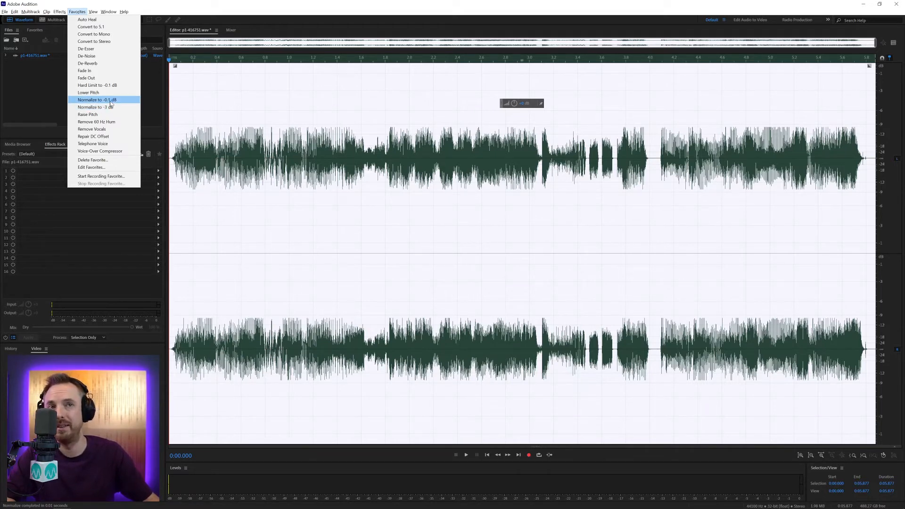
pyautogui.click(93, 107)
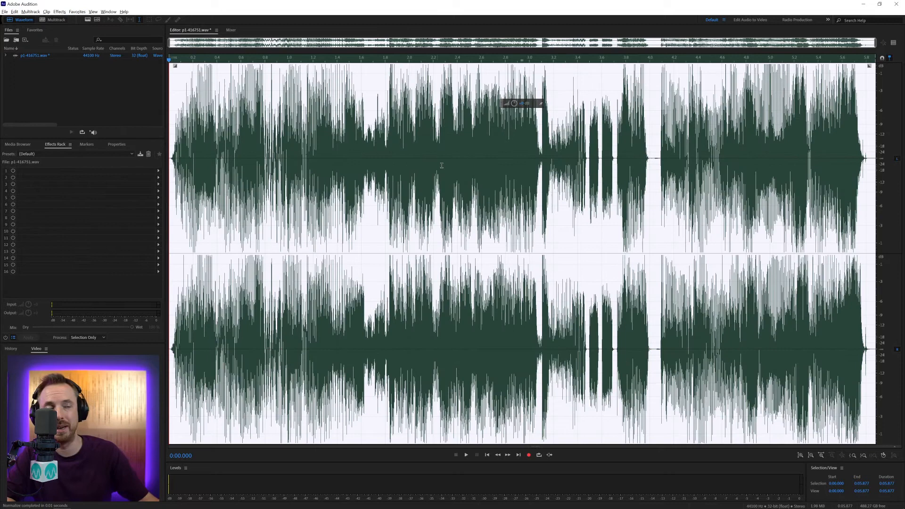